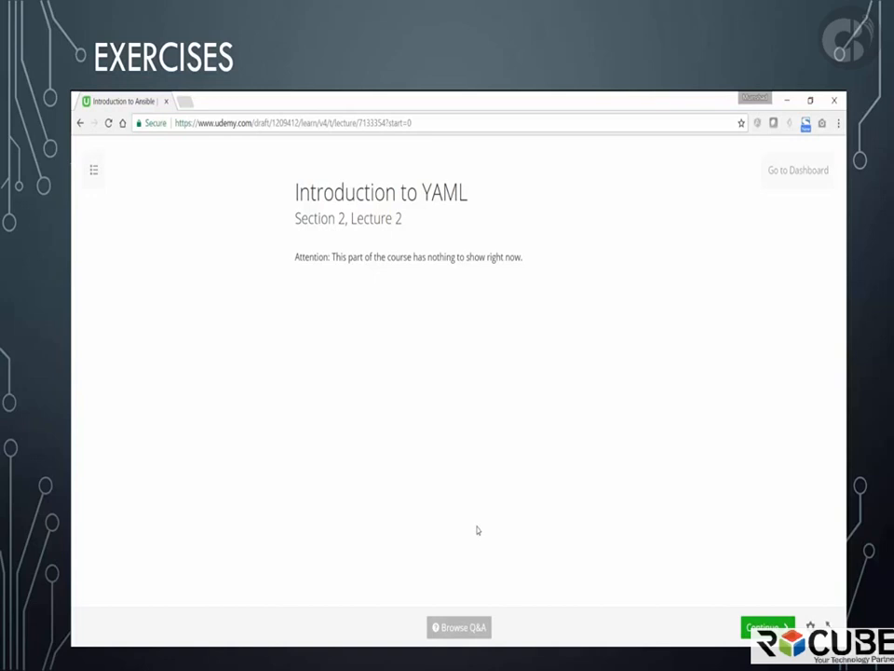
mouse_move(339, 320)
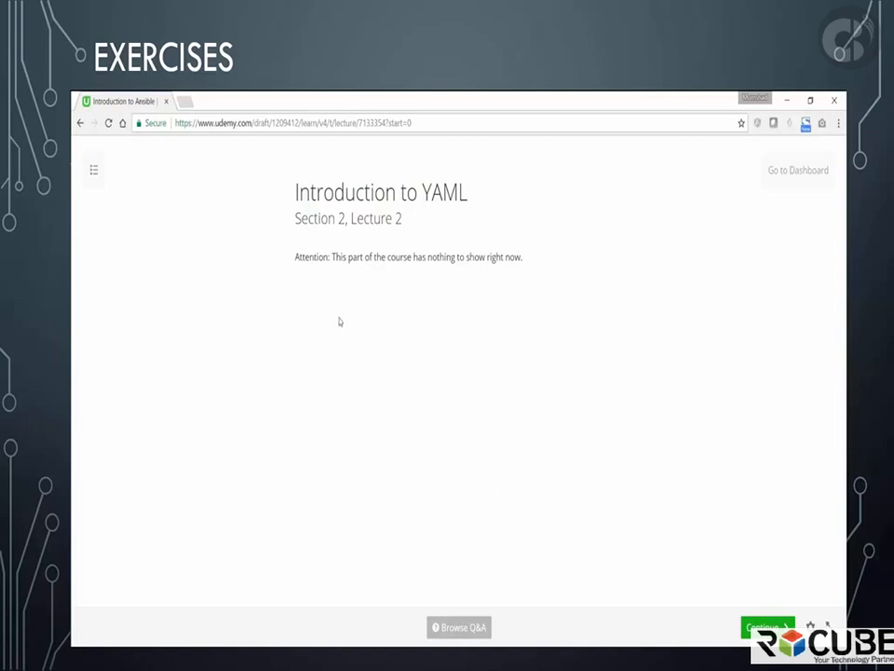
mouse_move(528, 431)
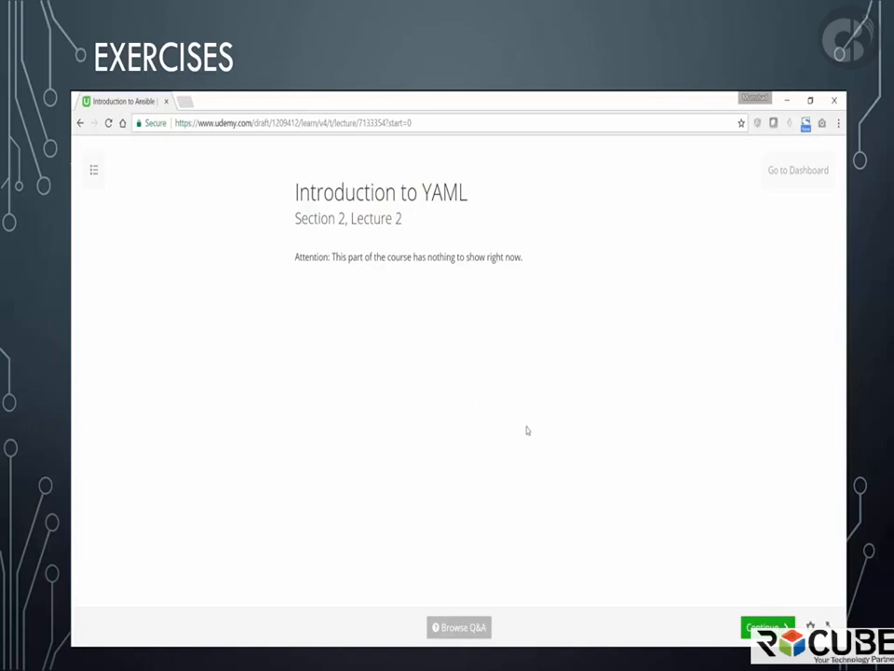
Open the 'Introduction to YAML - 1' coding exercise from the lecture page.
click(768, 626)
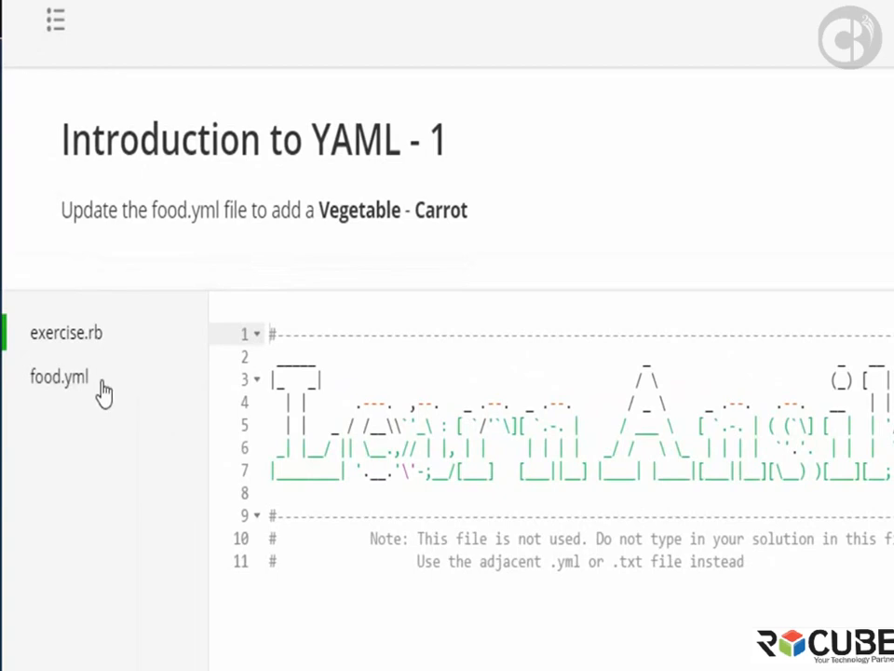
mouse_move(82, 384)
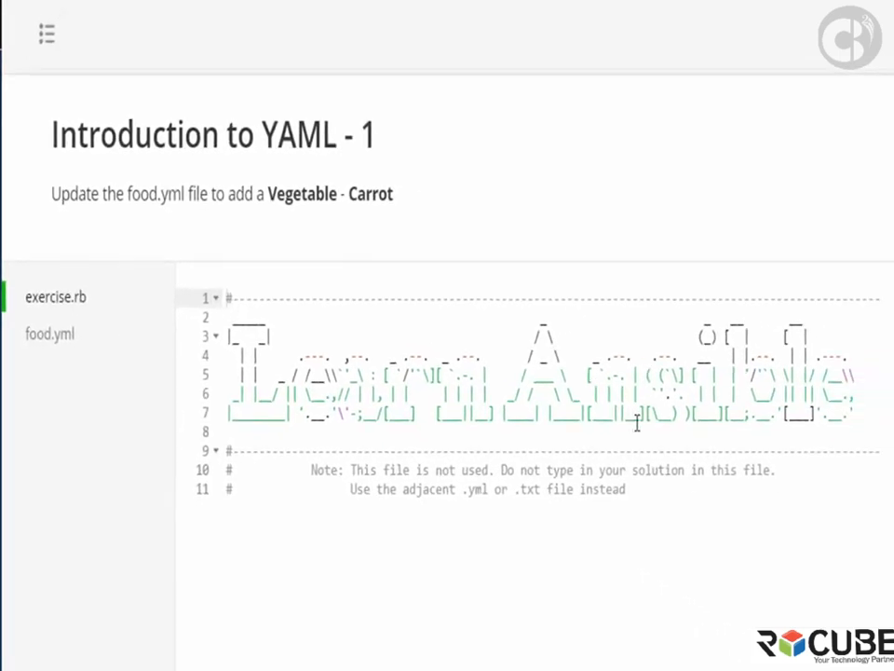
mouse_move(626, 507)
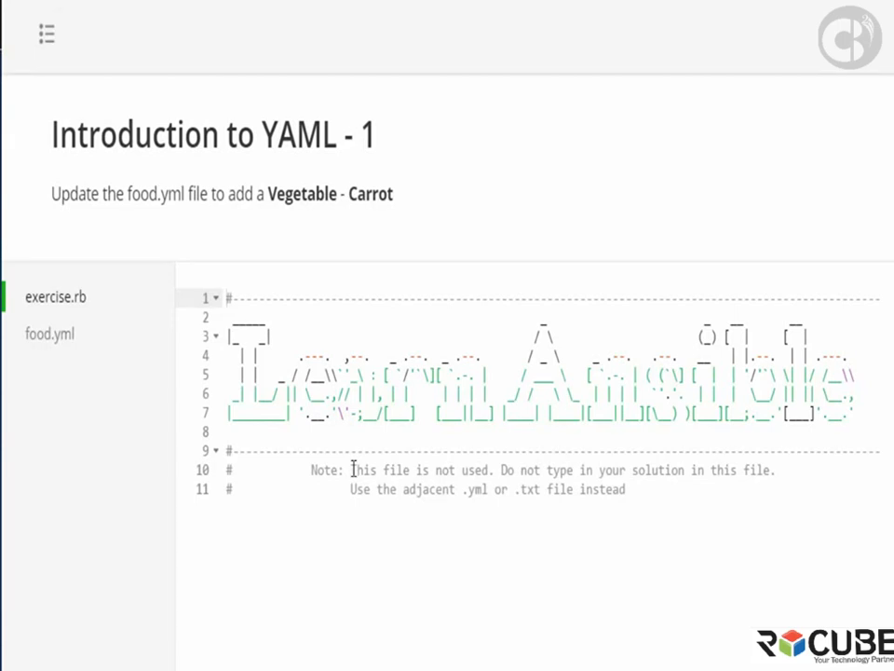
mouse_move(507, 469)
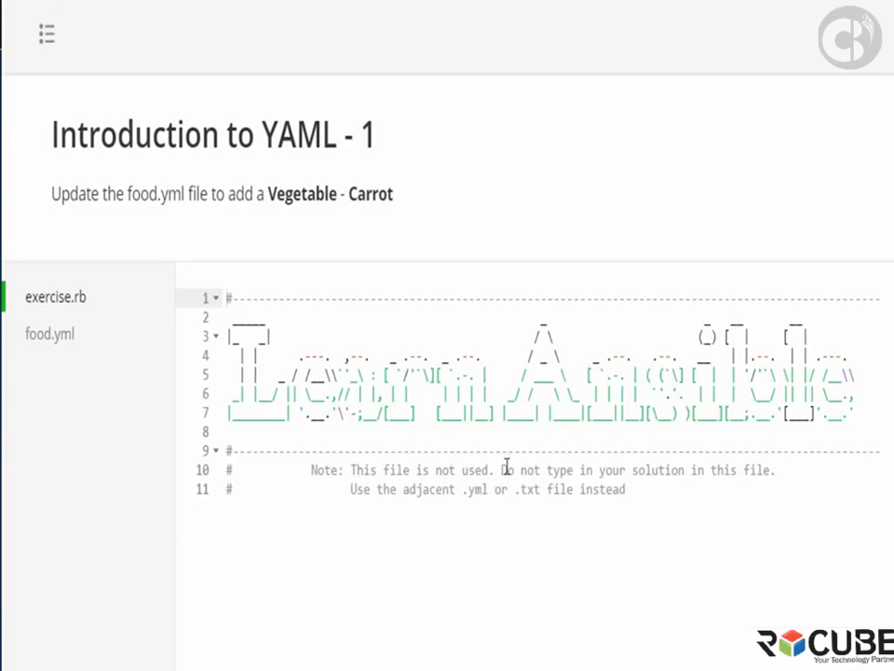
mouse_move(462, 488)
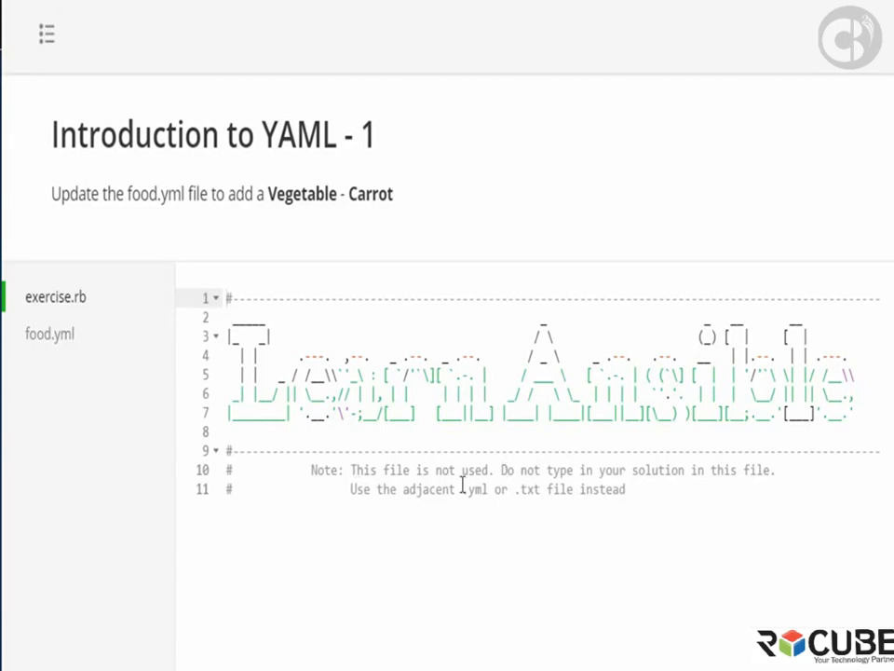
mouse_move(429, 497)
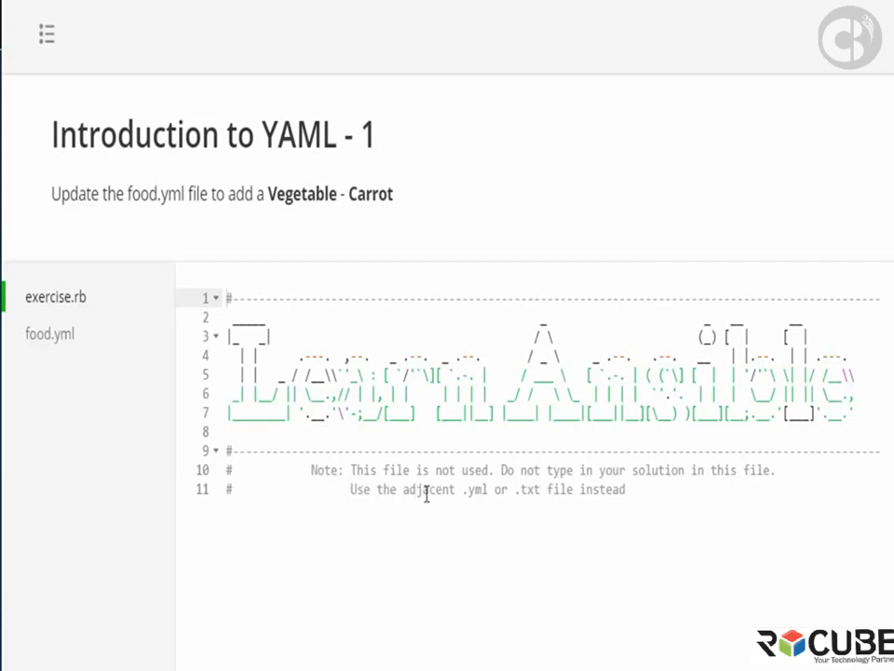
mouse_move(477, 488)
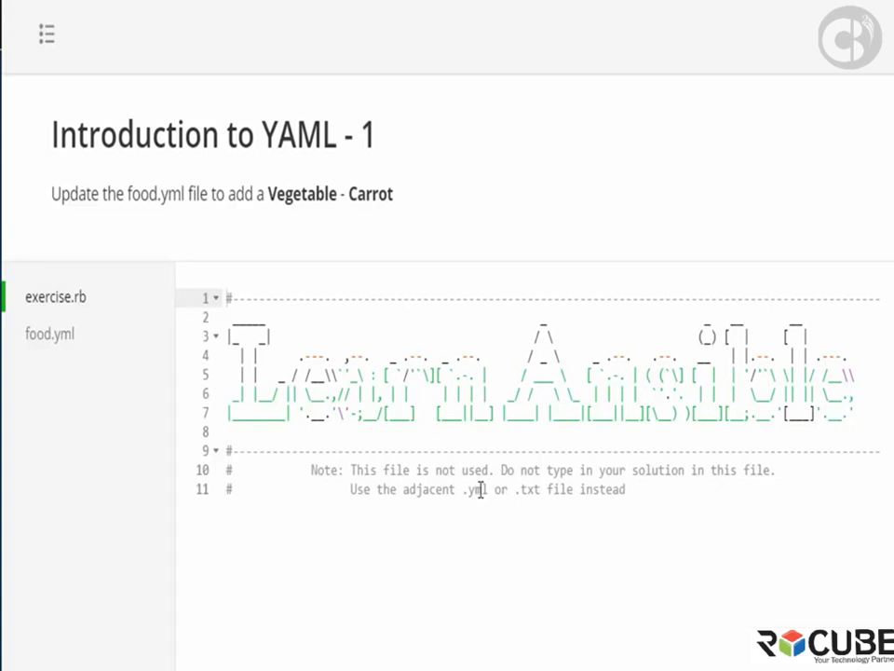
mouse_move(142, 332)
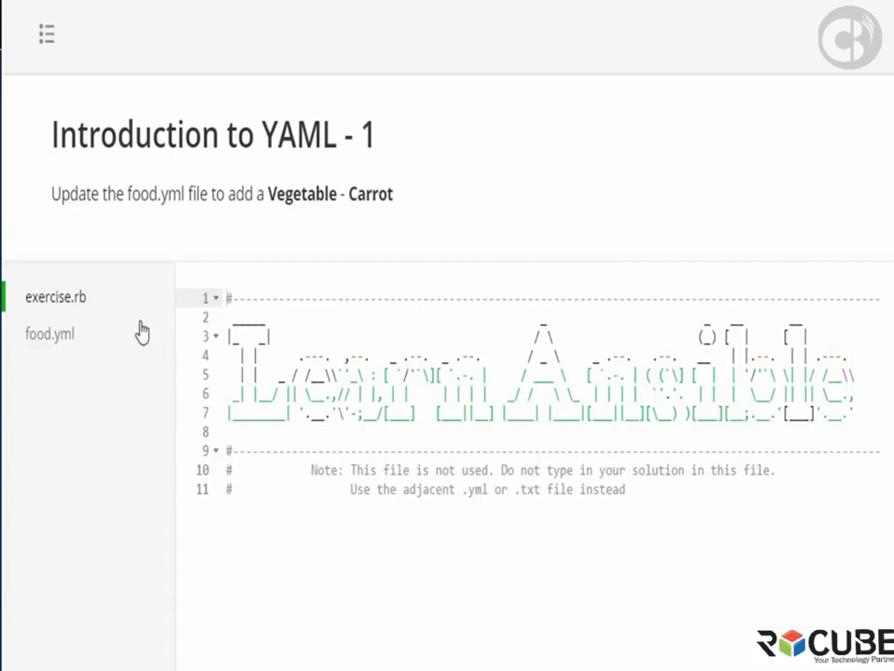
mouse_move(60, 345)
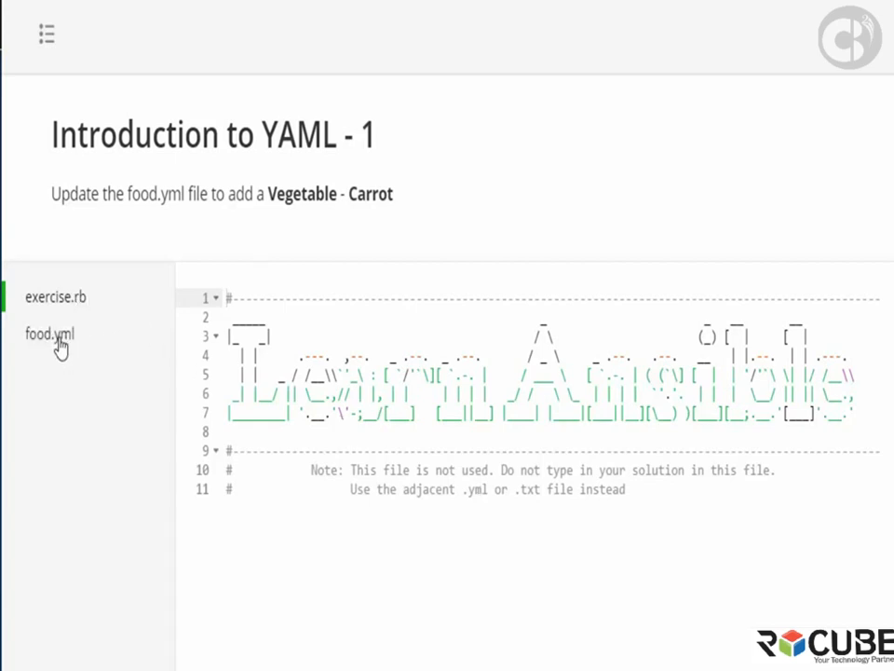
Add 'Vegatable: Carrot' as line 4 of food.yml in the exercise editor.
click(48, 334)
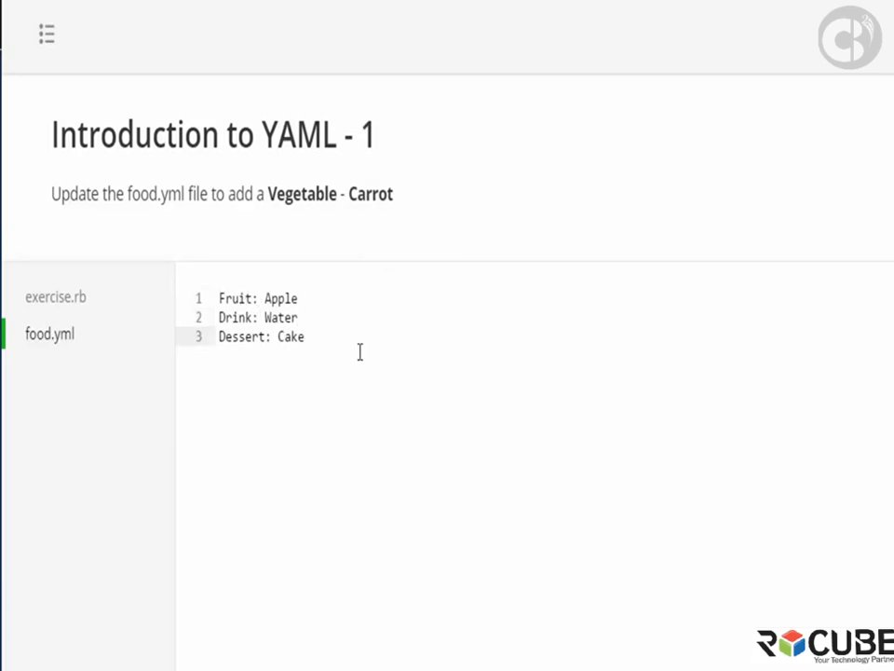
text(Ve)
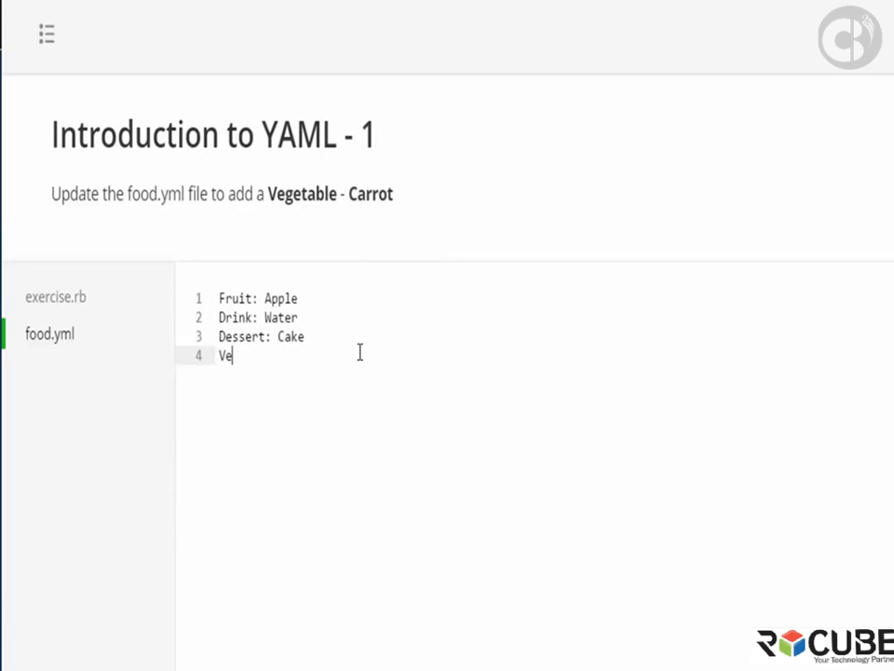
text(ga)
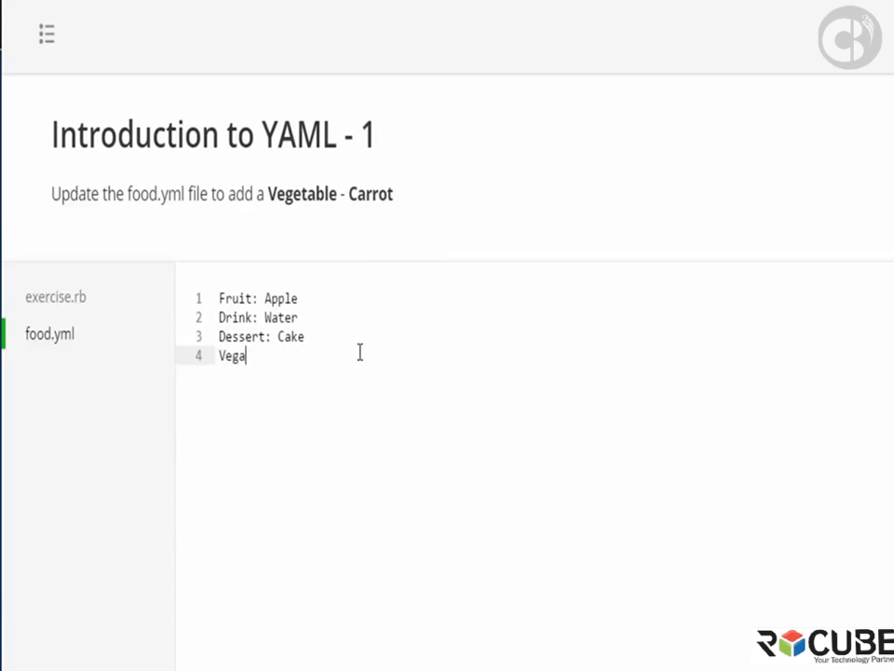
text(table:)
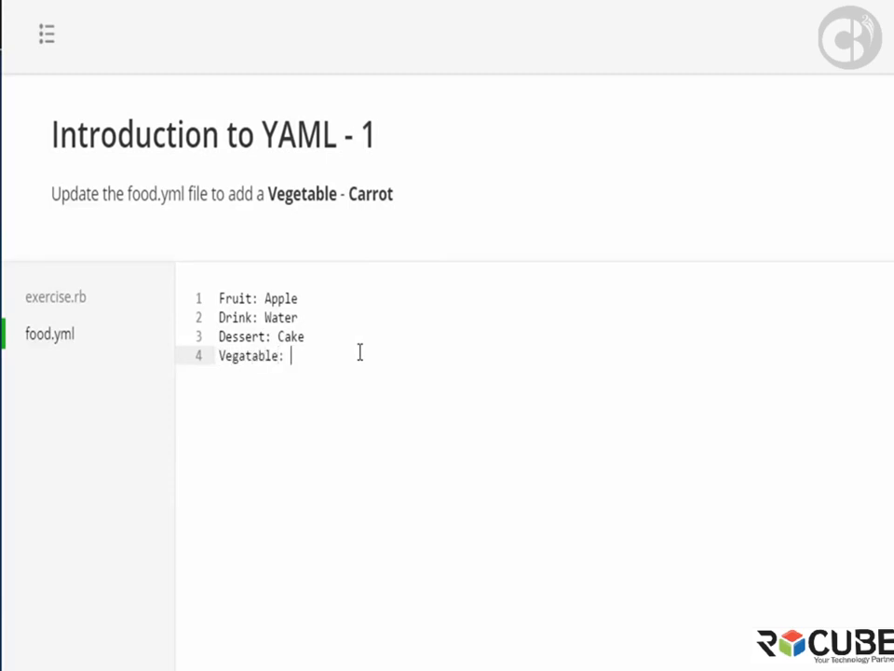
text(Carrot)
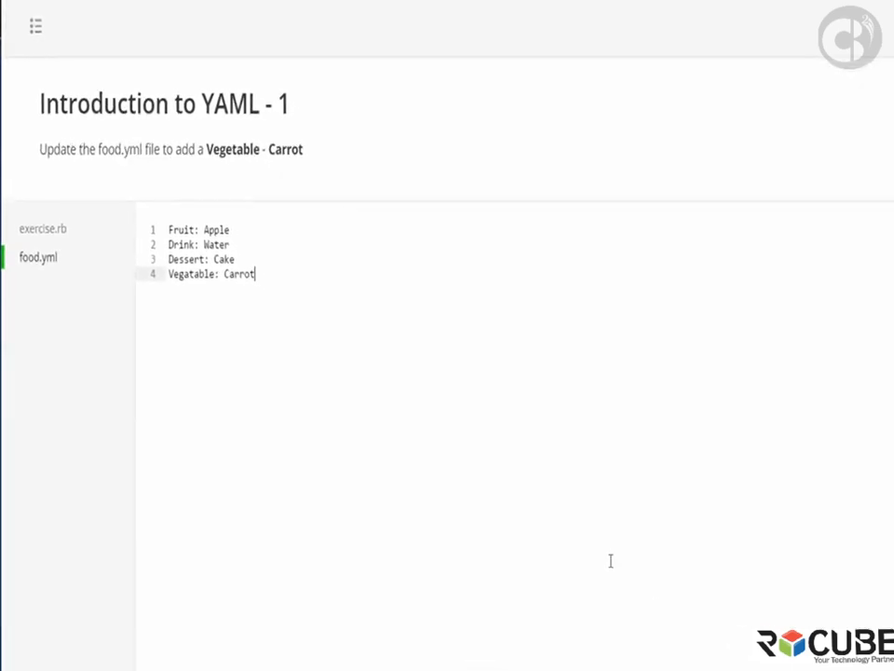
scroll(down, 3)
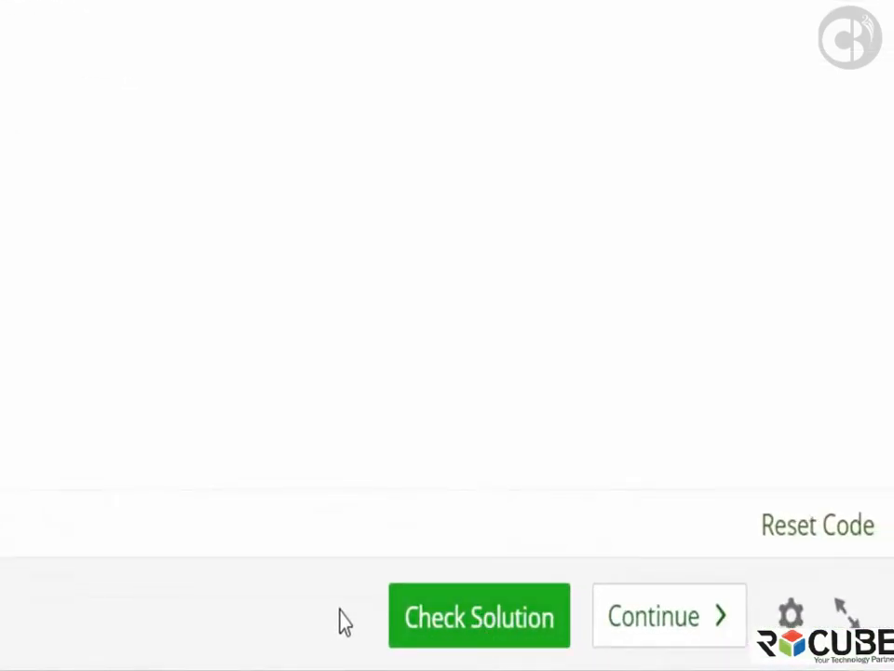
Check the food.yml solution, correct it after an incorrect result, and recheck until marked correct.
click(479, 615)
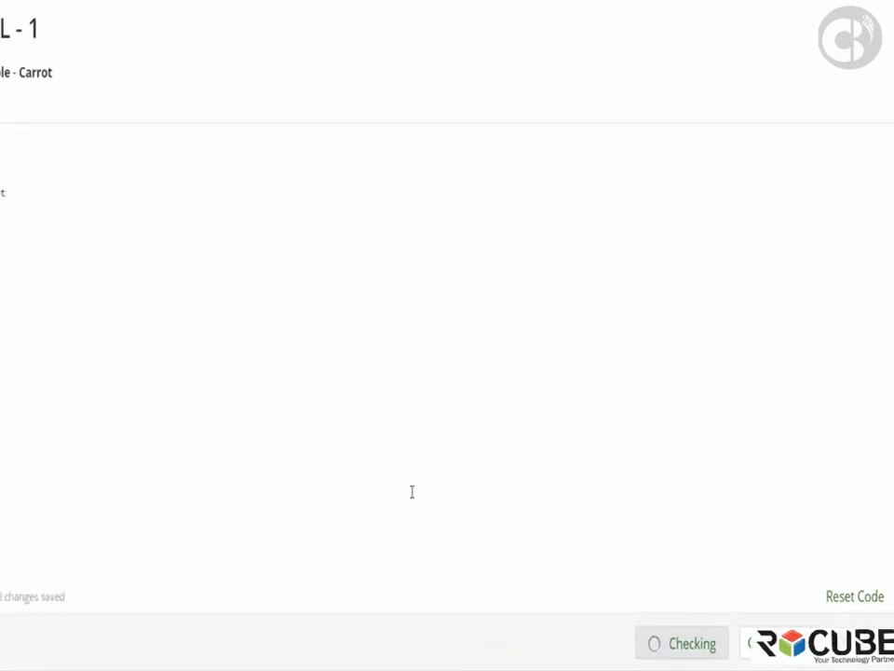
click(685, 641)
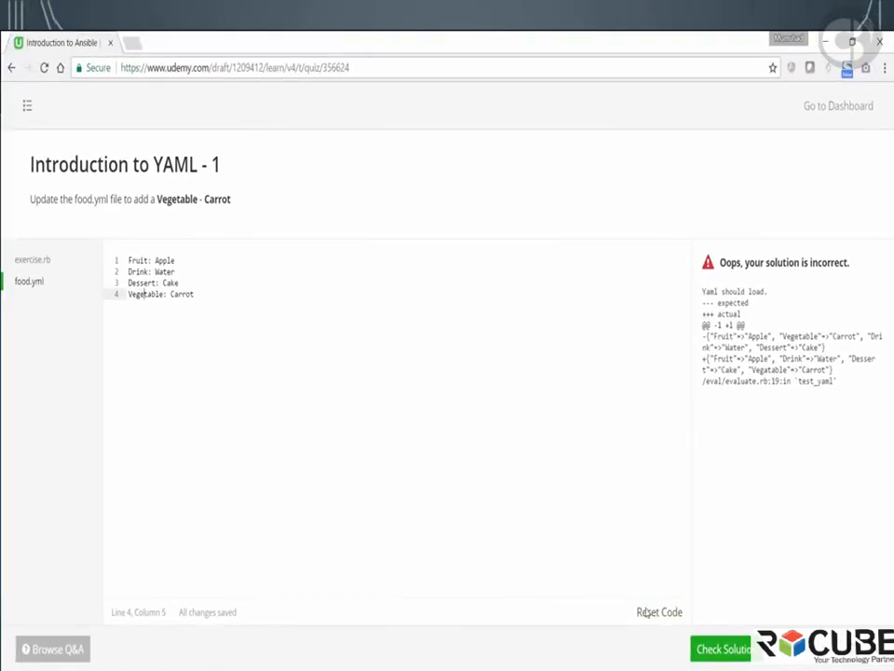
click(736, 641)
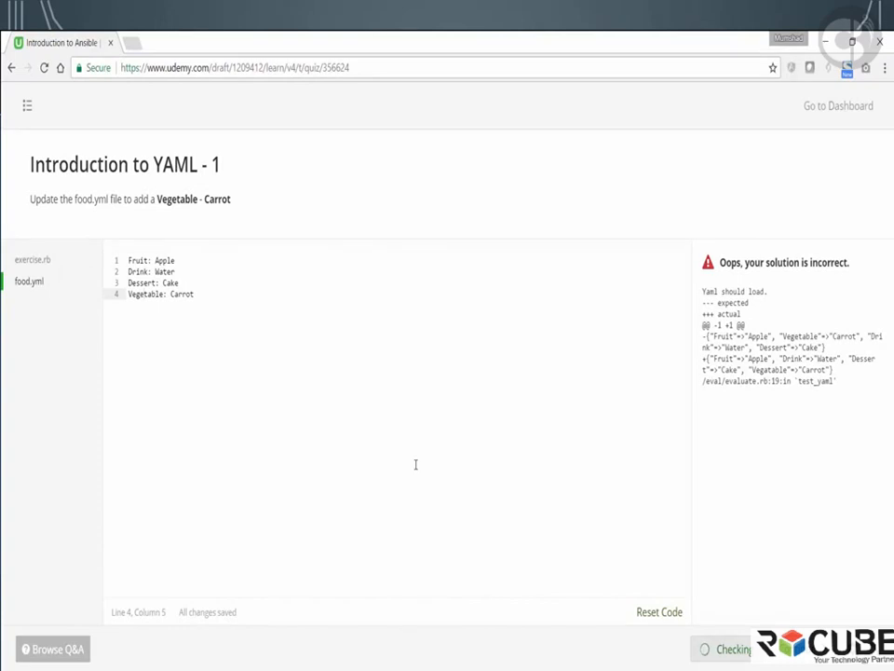
click(738, 645)
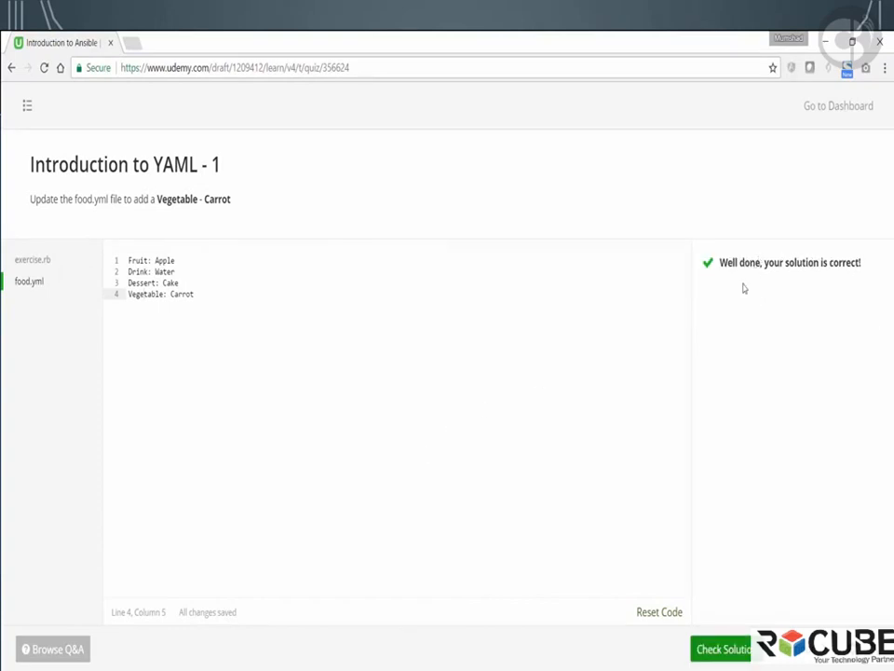
mouse_move(764, 290)
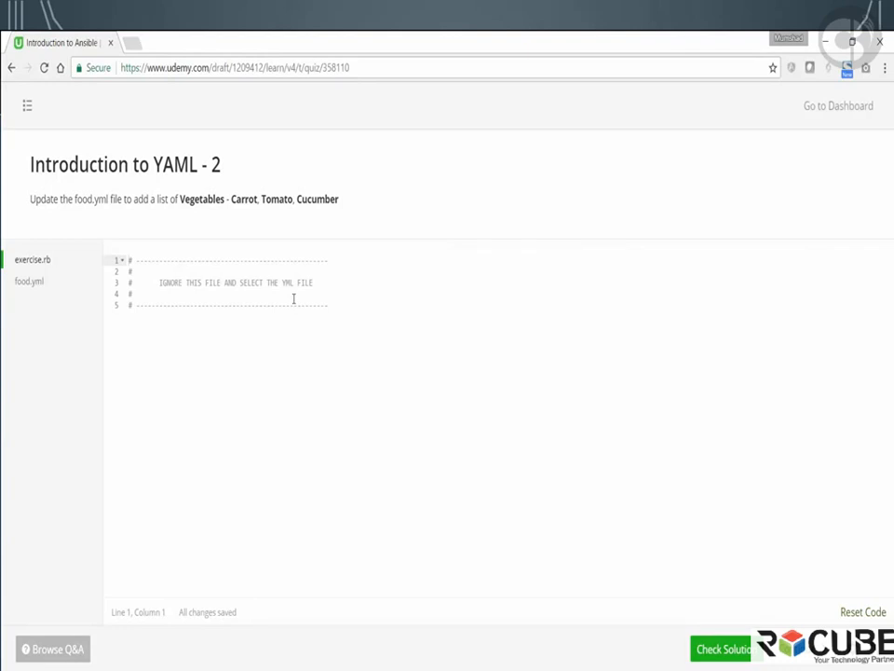
mouse_move(142, 529)
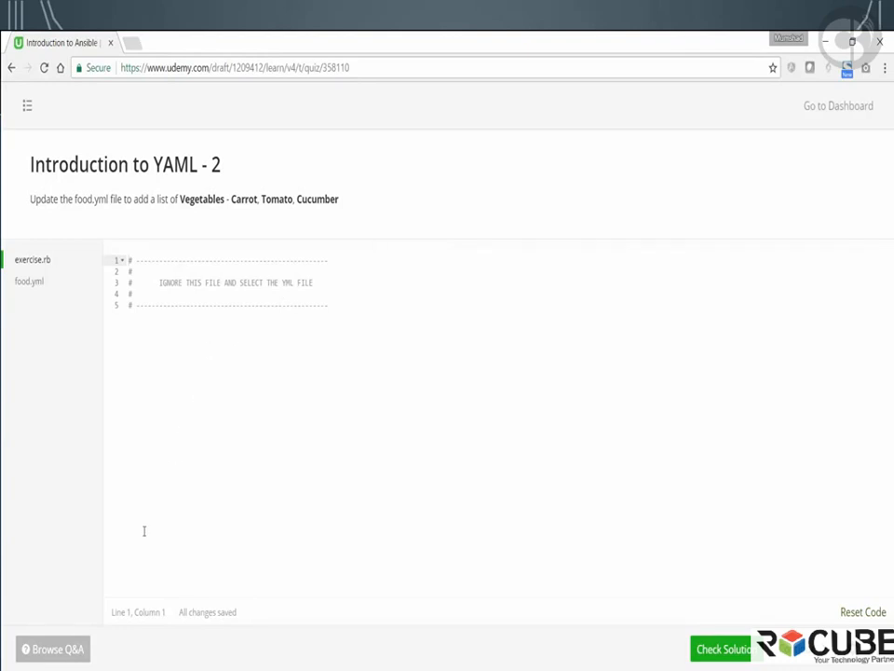
Continue to 'Introduction to YAML - 2', which asks for a Vegetables list of Carrot, Tomato, Cucumber.
click(52, 645)
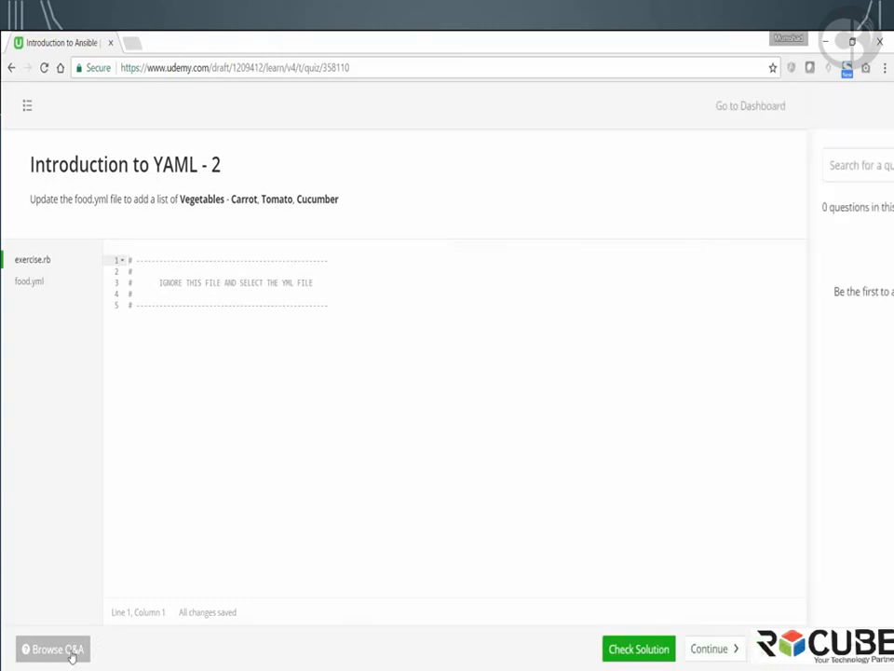
Show the empty Questions panel via Browse Q&A and place the caret at the end of line 5.
click(45, 649)
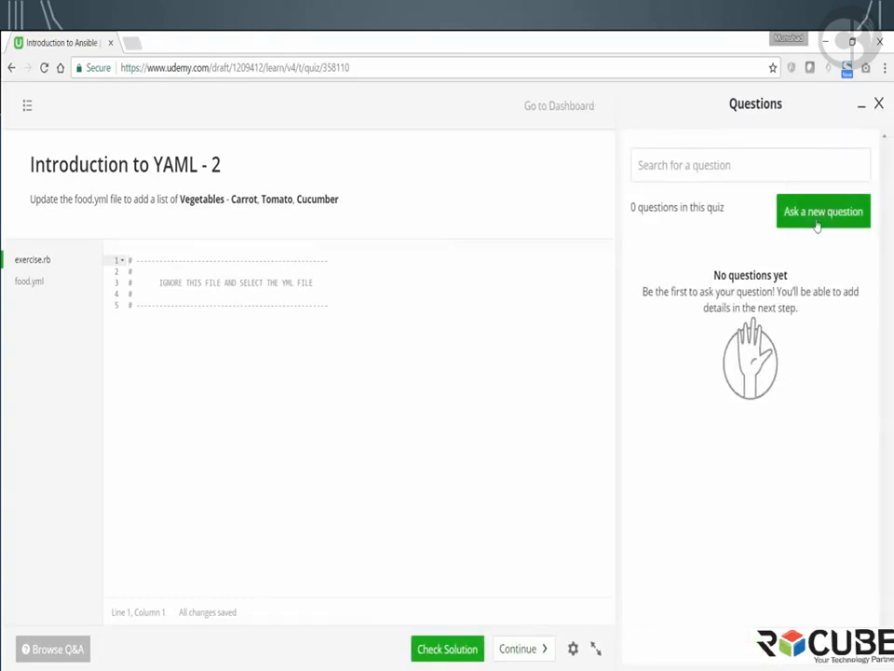
mouse_move(821, 224)
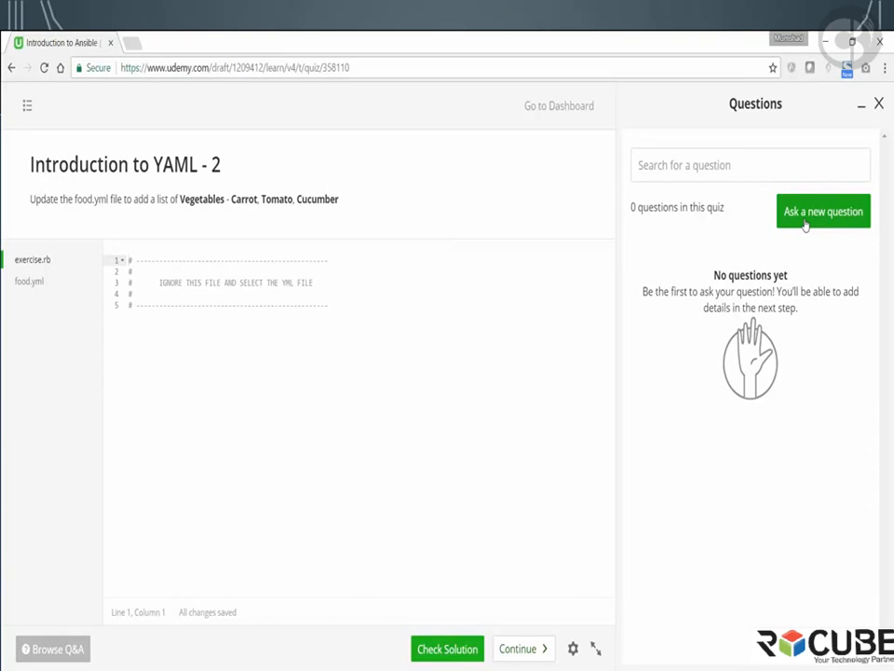
click(326, 305)
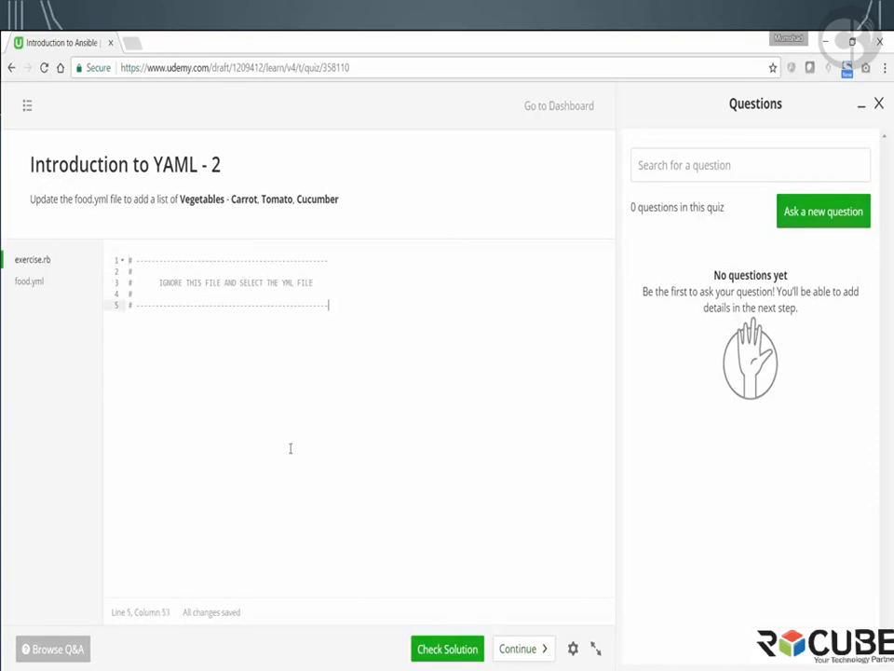